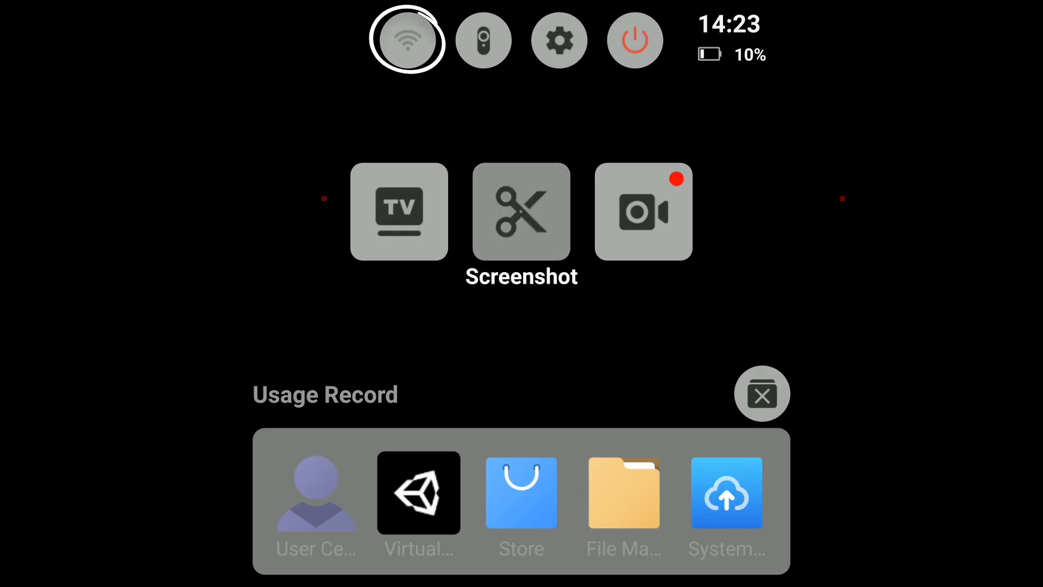
Step: Bring up the WLAN settings from the quick settings Wi-Fi icon
{"action": "left_click", "coordinate": [406, 39]}
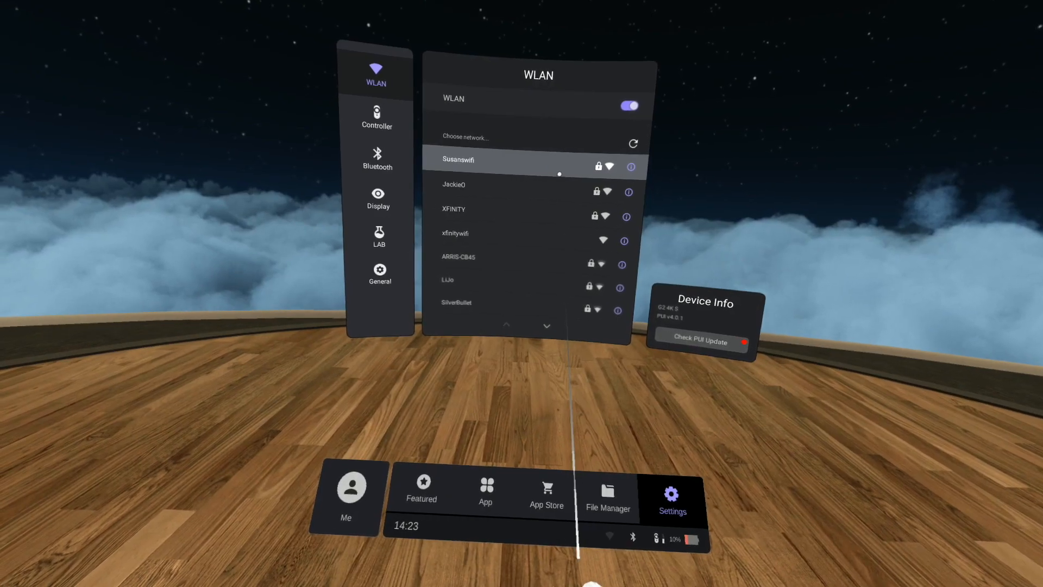
Step: Select the Susanswifi network to bring up its password prompt
{"action": "left_click", "coordinate": [458, 160]}
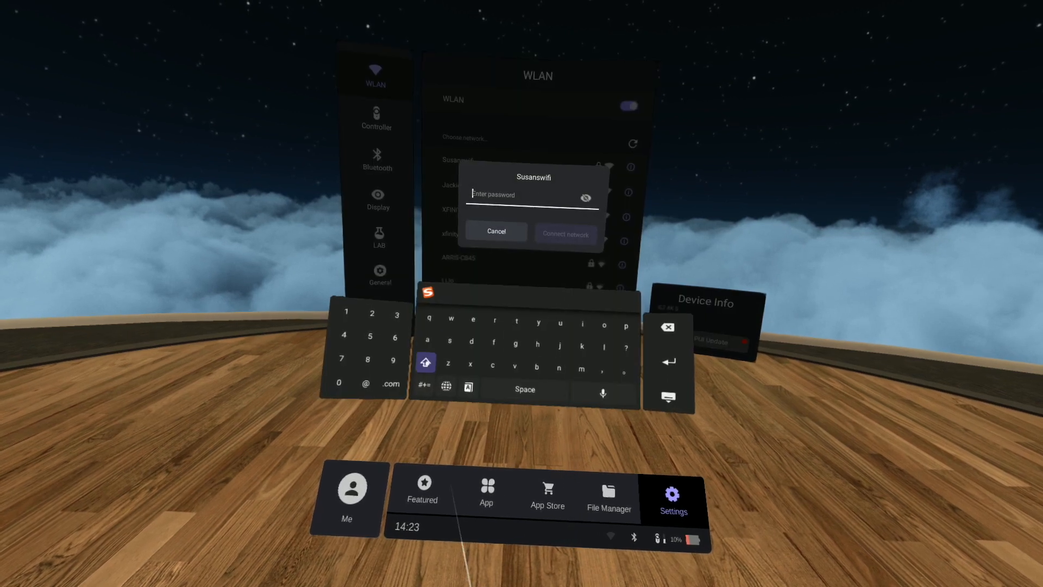